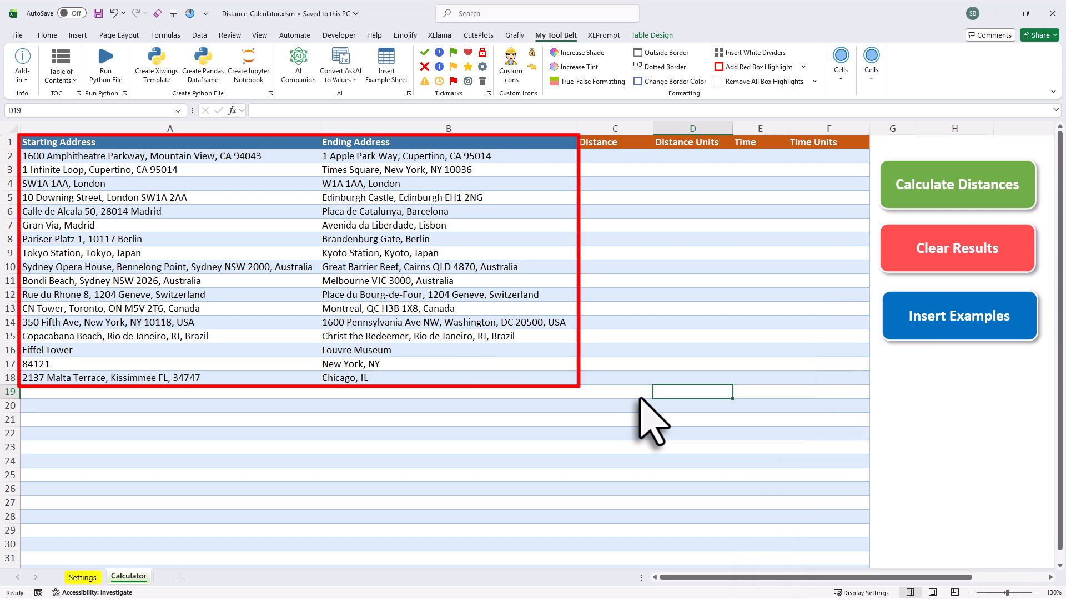
Run Calculate Distances so miles and hours populate for all 17 address pairs.
click(956, 184)
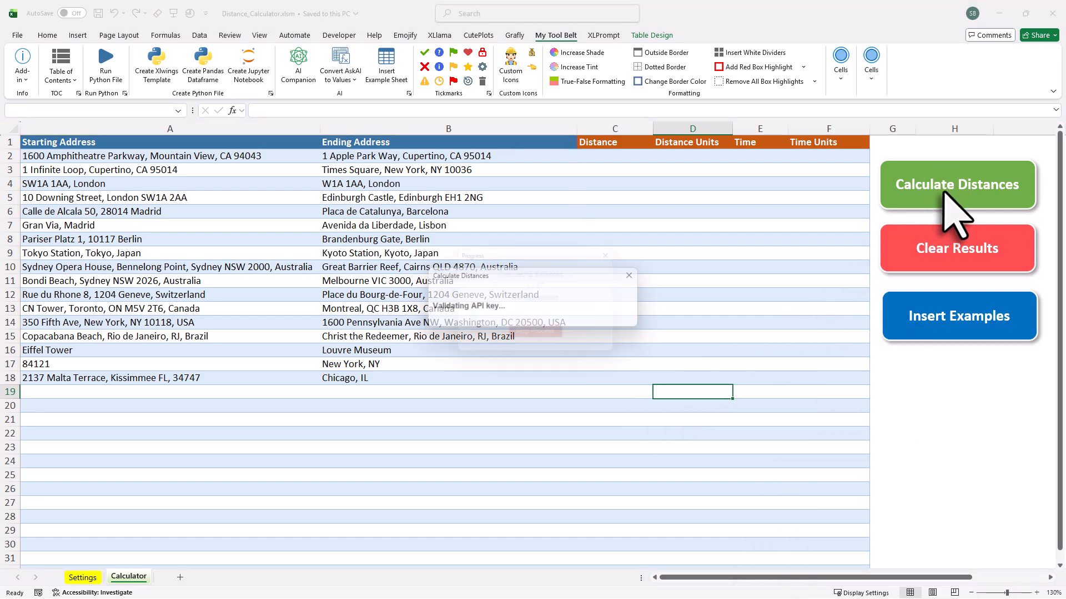
click(957, 184)
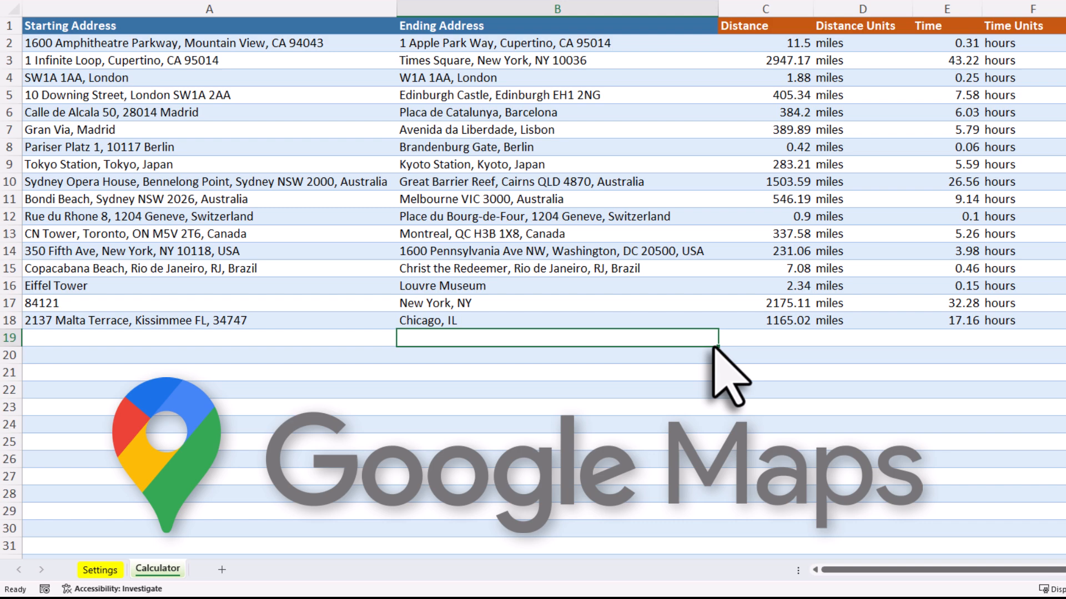
On the Settings sheet, set Distance Units to kilometers and keep driving as Travel Mode.
click(100, 569)
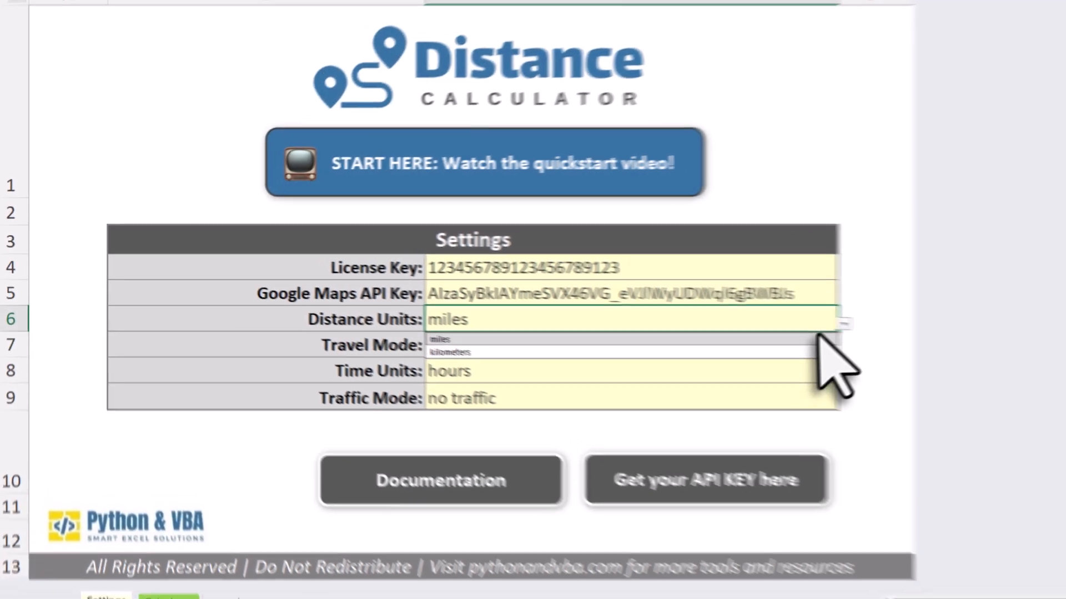
click(449, 352)
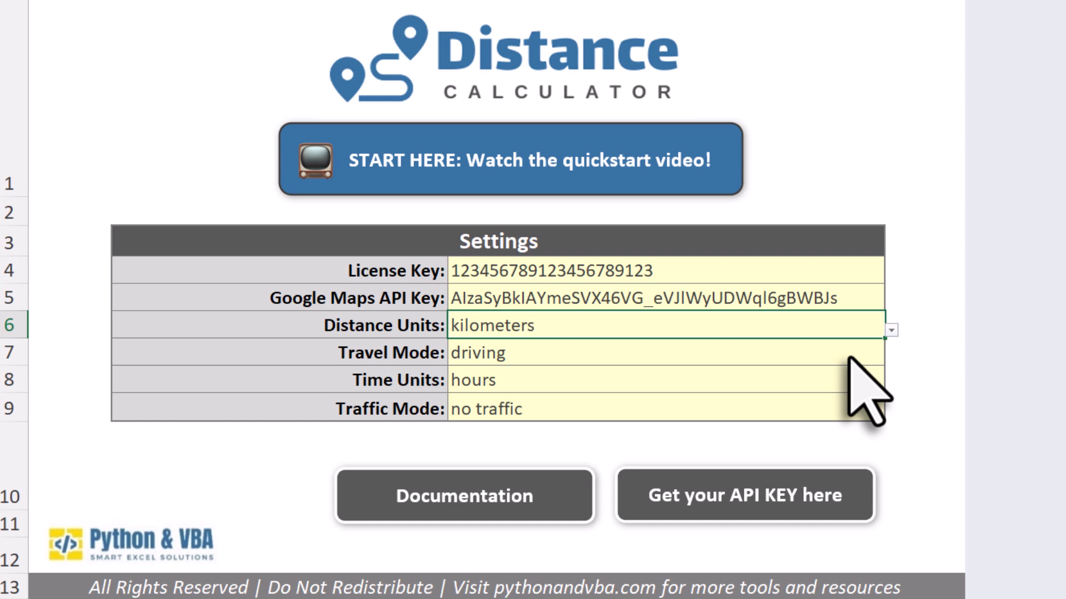
click(890, 355)
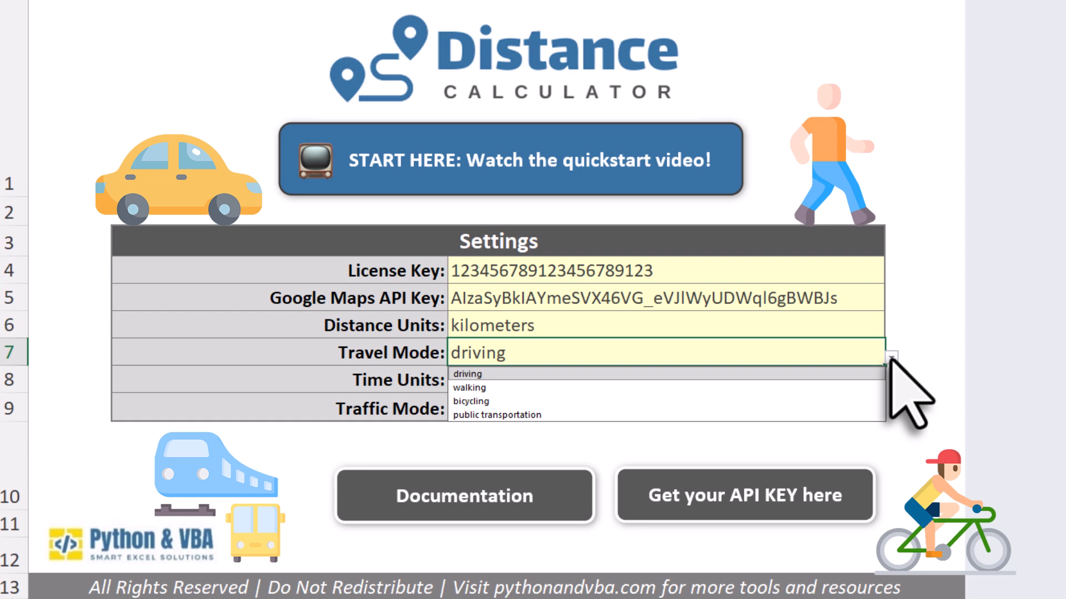
click(466, 374)
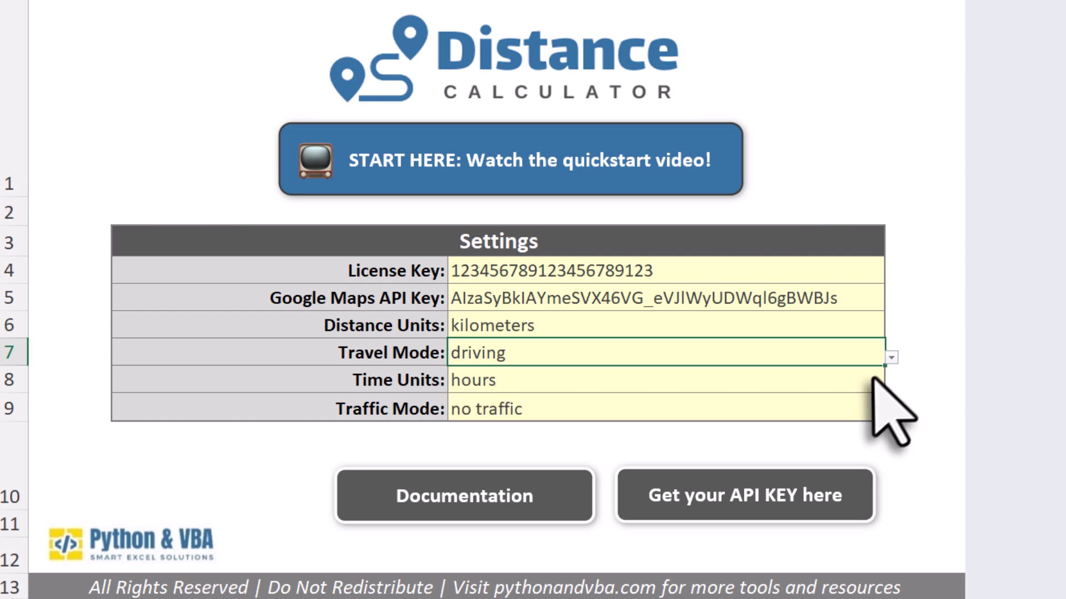
click(666, 379)
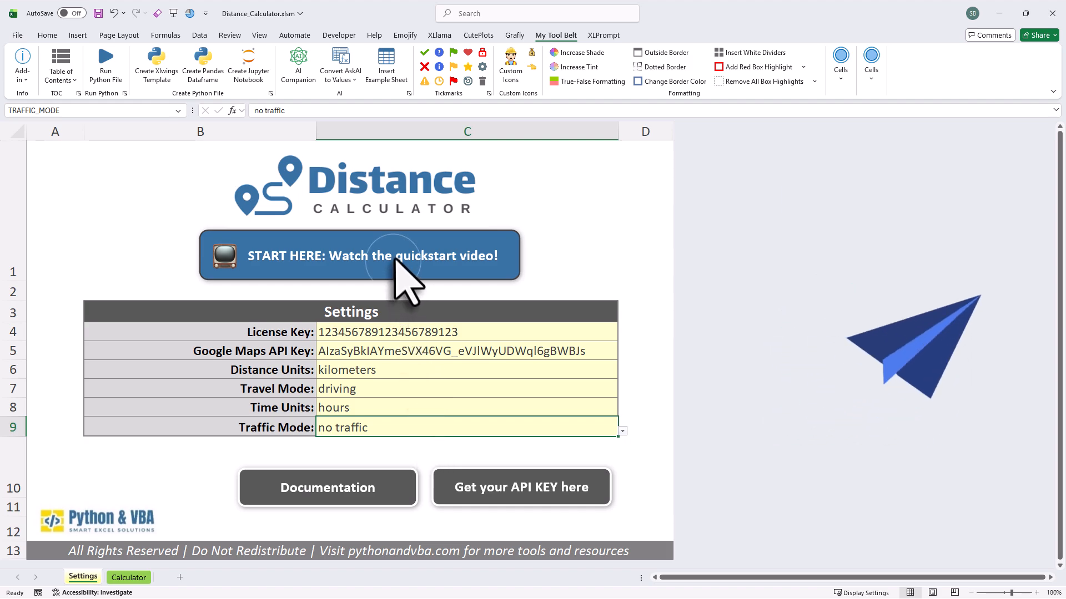
Go to the Getting Started docs page and play its quickstart video.
click(373, 255)
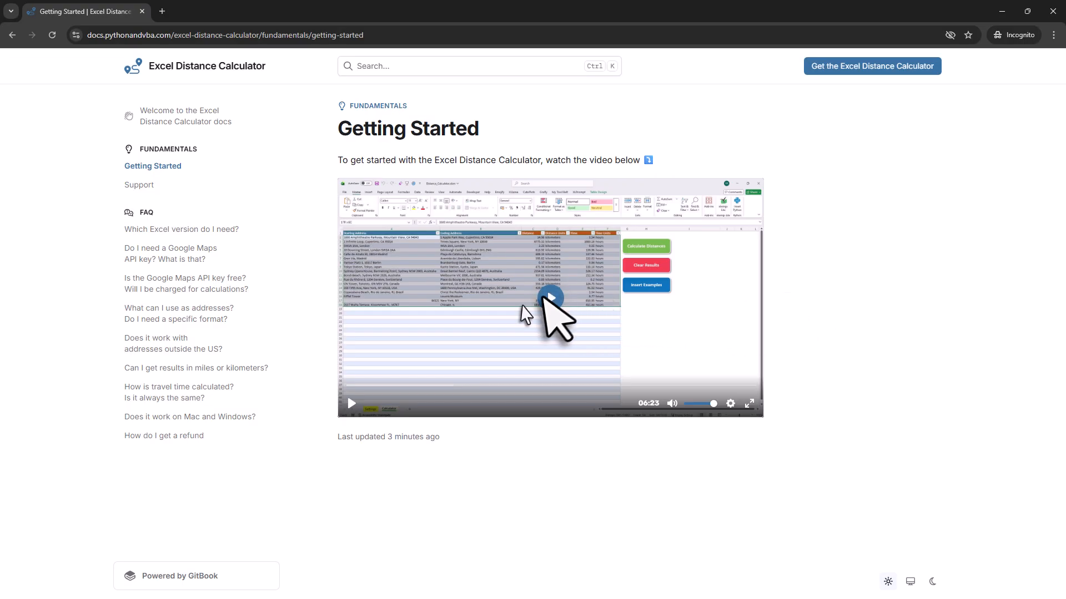
click(352, 402)
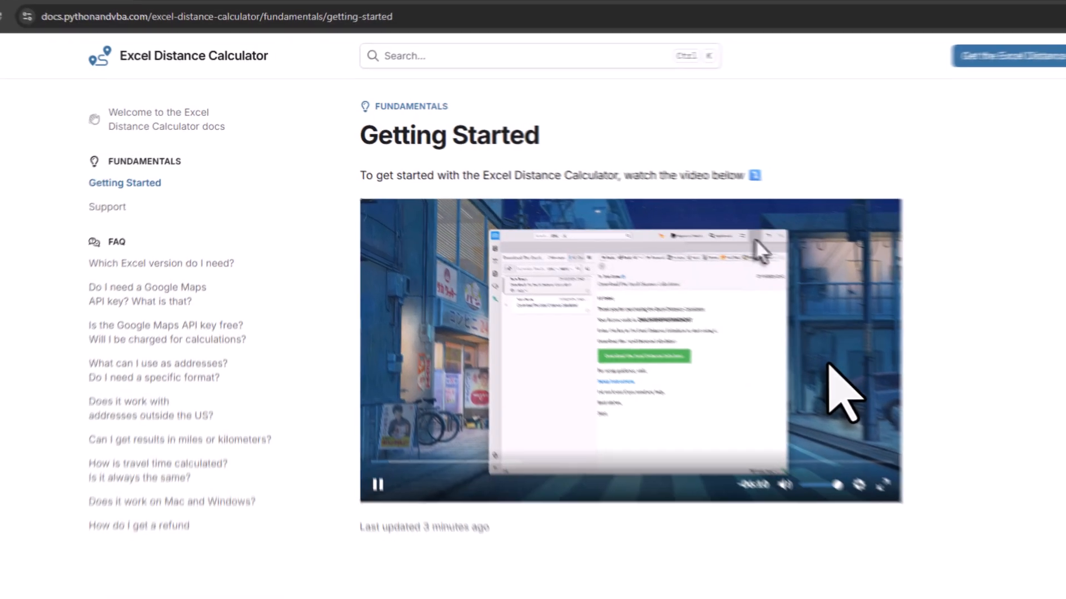
Read the FAQ answers on required Excel version and Mac/Windows support.
click(160, 264)
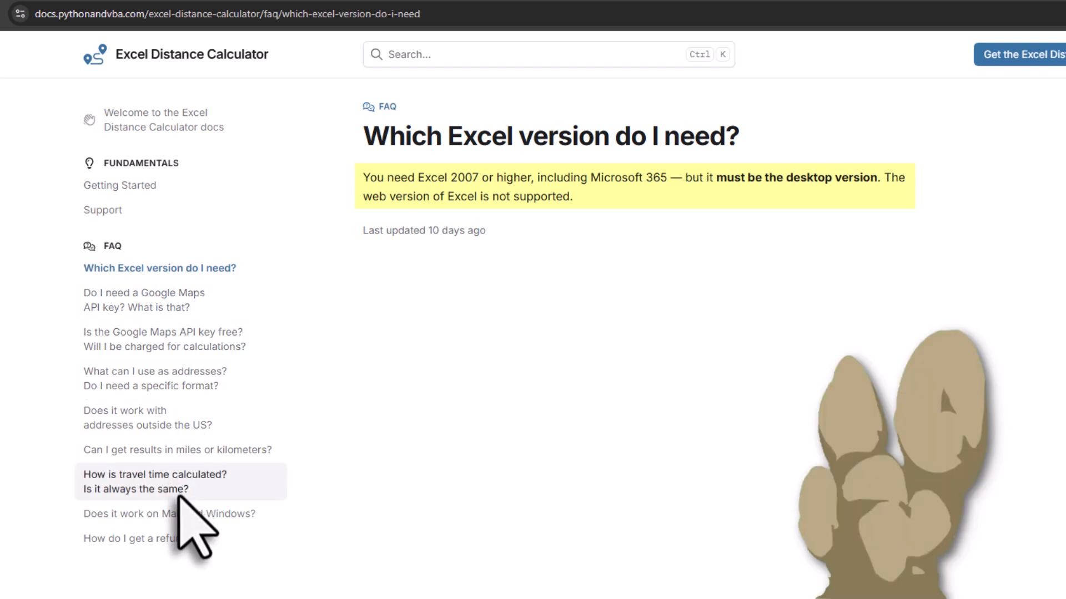
click(168, 514)
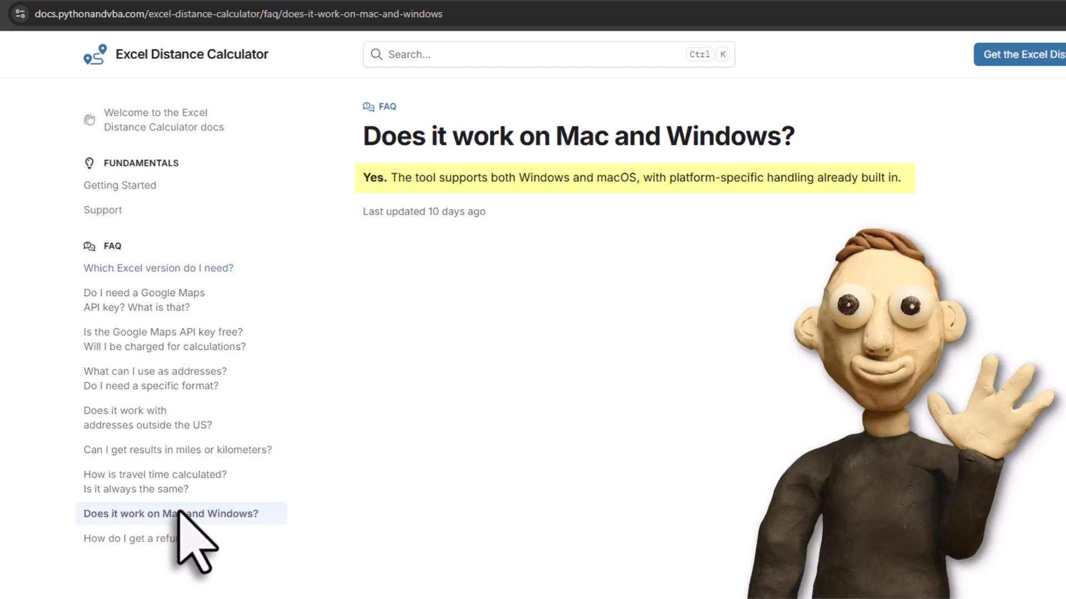